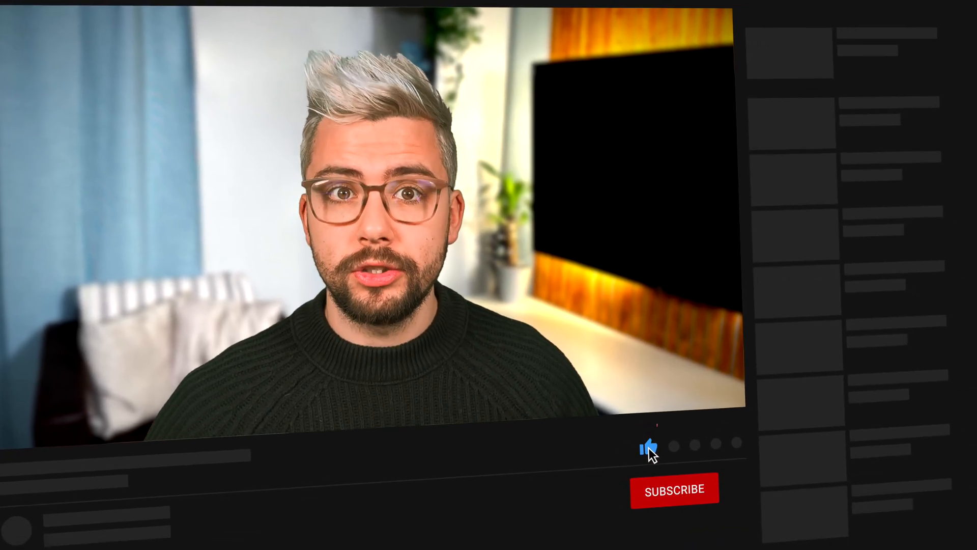
Subscribe to the channel via the red SUBSCRIBE button below the player
left_click(672, 490)
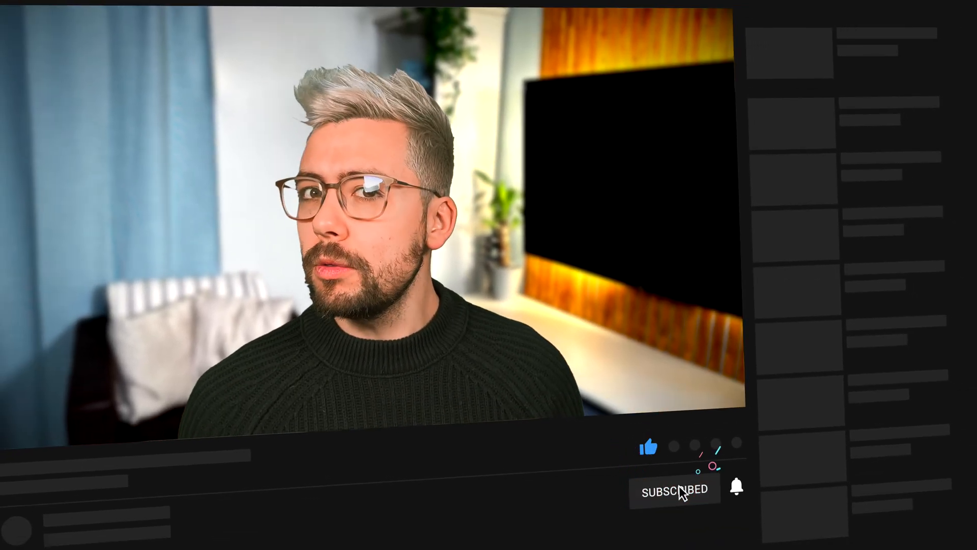